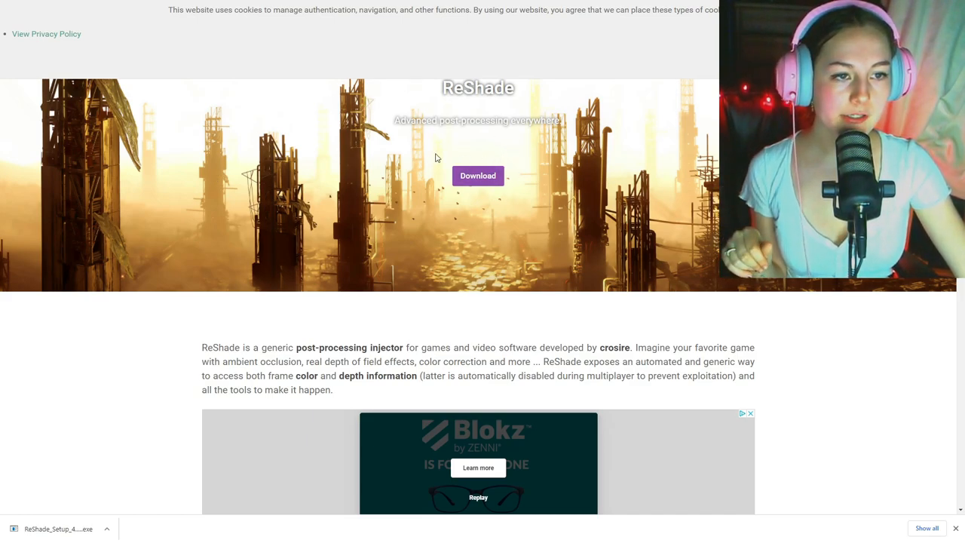
{"action": "mouse_move", "coordinate": [478, 175]}
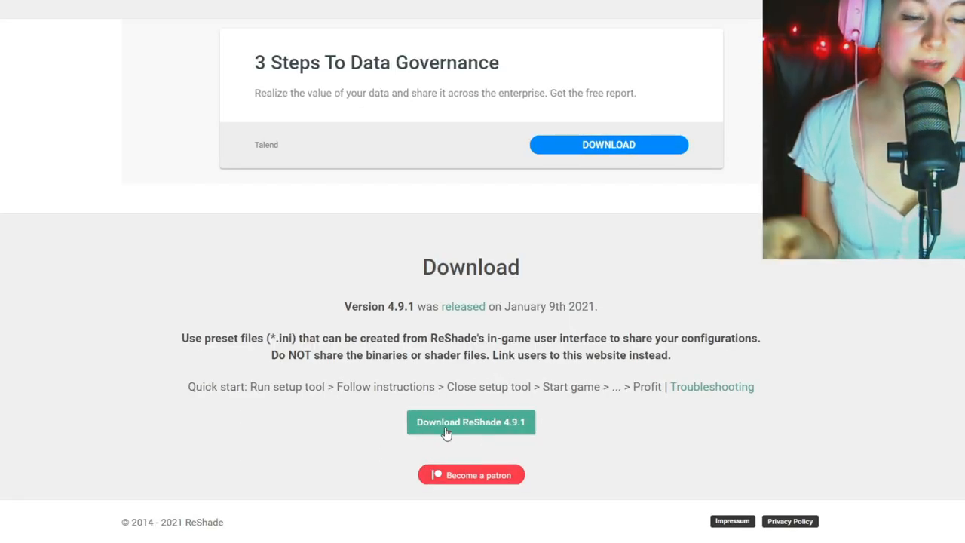
{"action": "mouse_move", "coordinate": [511, 438]}
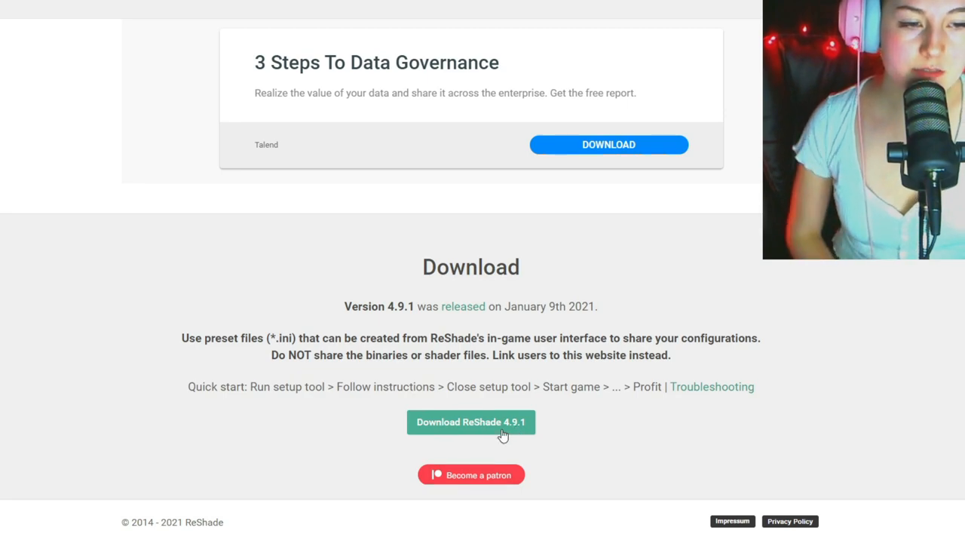
Download the ReShade 4.9.1 installer from reshade.me.
{"action": "left_click", "coordinate": [471, 422]}
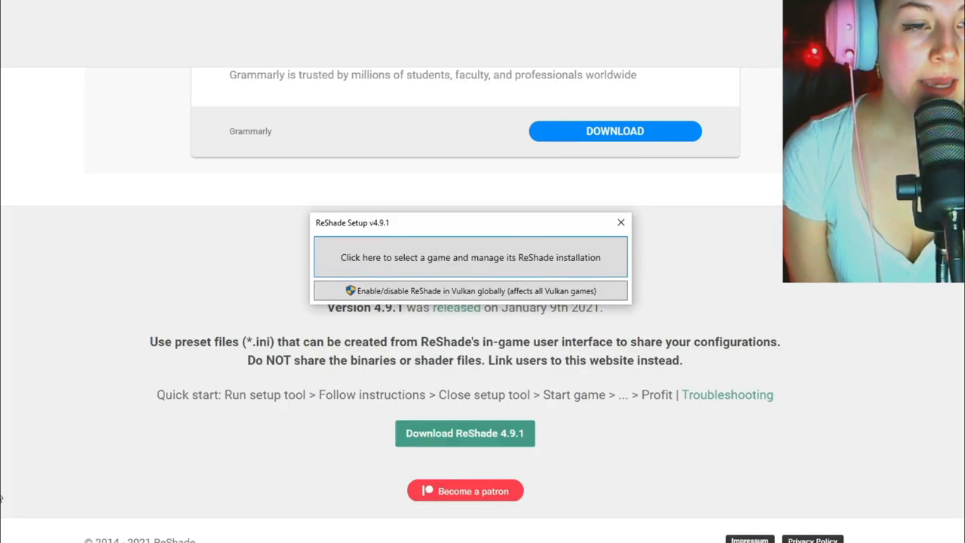
Browse to C: > Program Files (x86) > Origin Games > The Sims 4 > Game > Bin and select TS4_x64 as the target game.
{"action": "left_click", "coordinate": [471, 257]}
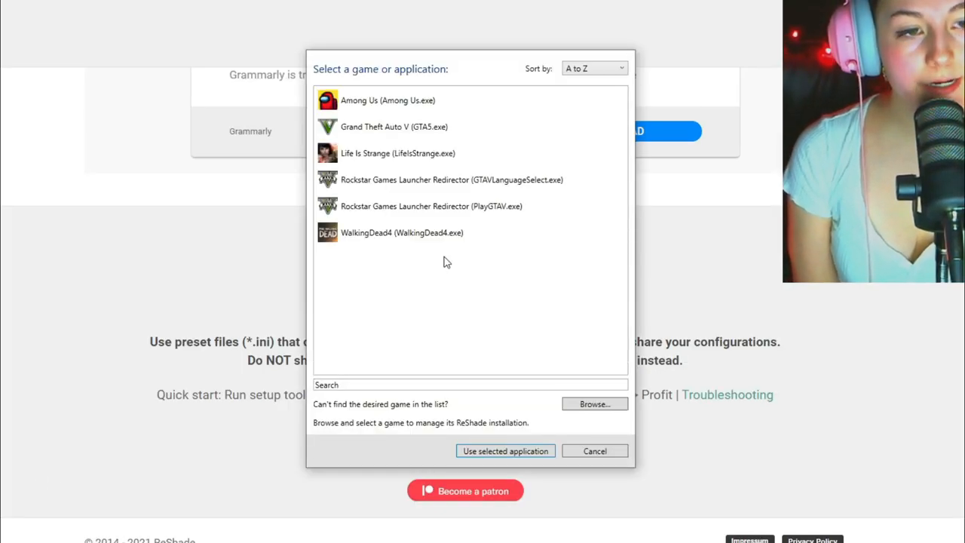
{"action": "left_click", "coordinate": [594, 404]}
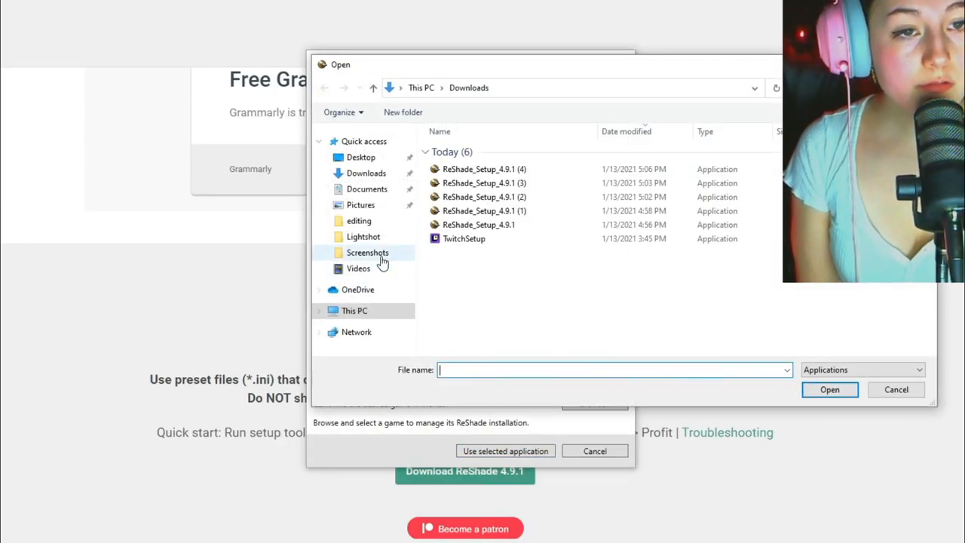
{"action": "left_click", "coordinate": [354, 310]}
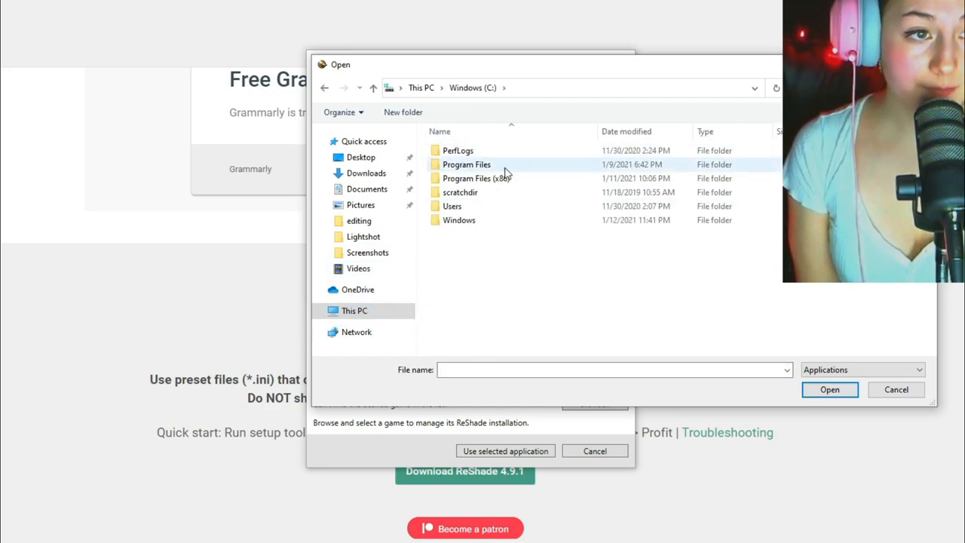
{"action": "mouse_move", "coordinate": [477, 178]}
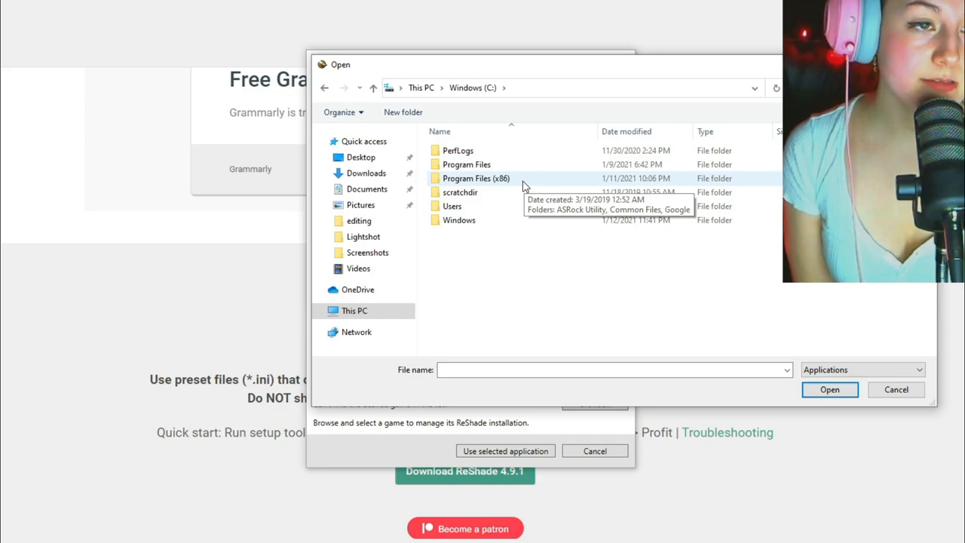
{"action": "double_click", "coordinate": [475, 178]}
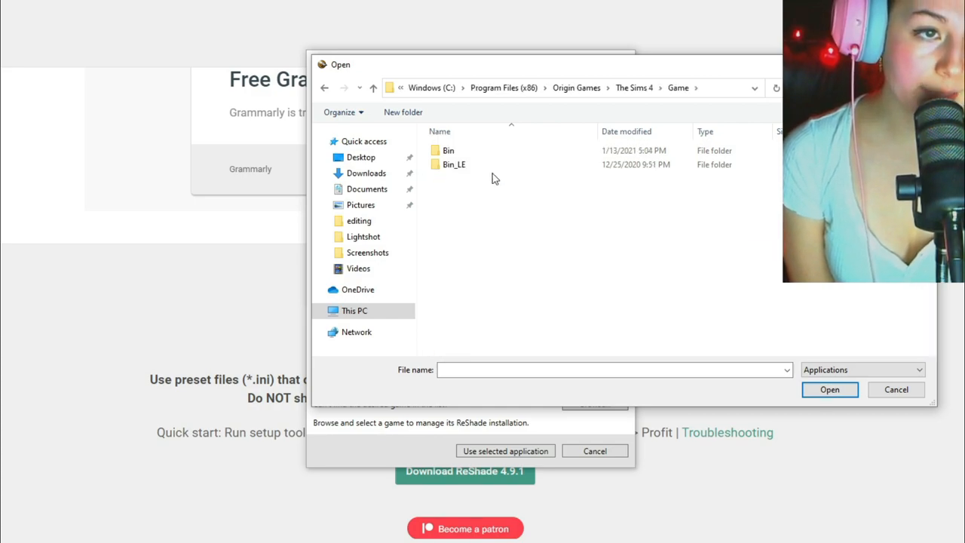
{"action": "double_click", "coordinate": [449, 151]}
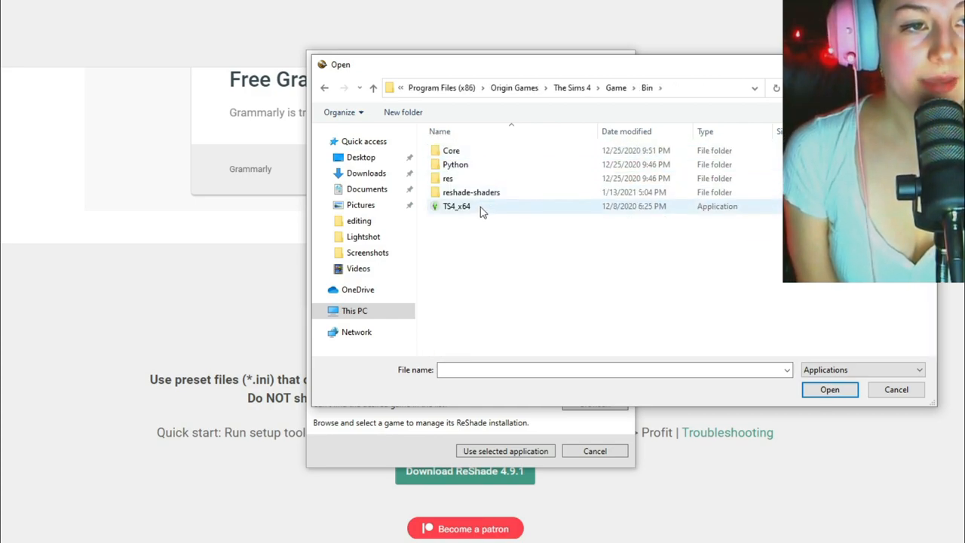
{"action": "left_click", "coordinate": [455, 205]}
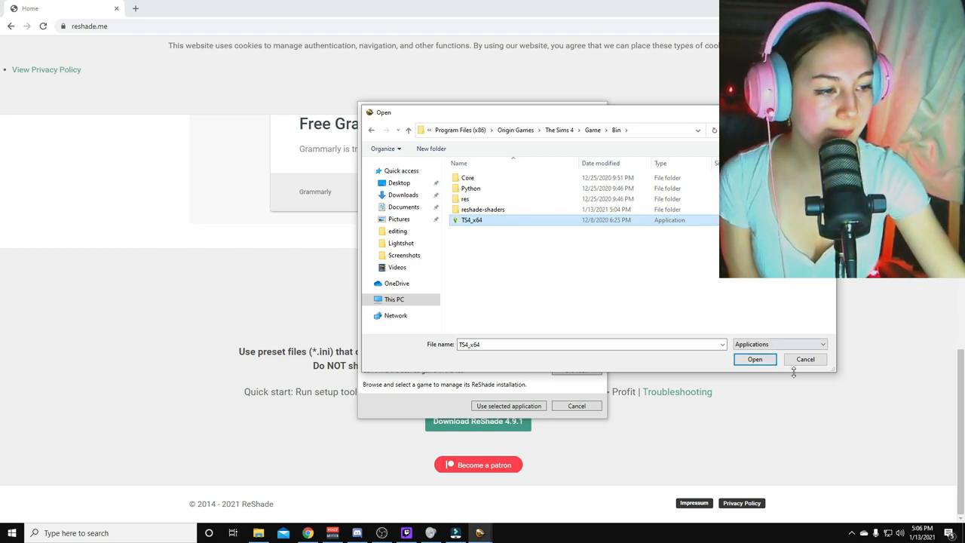
{"action": "left_click", "coordinate": [754, 359]}
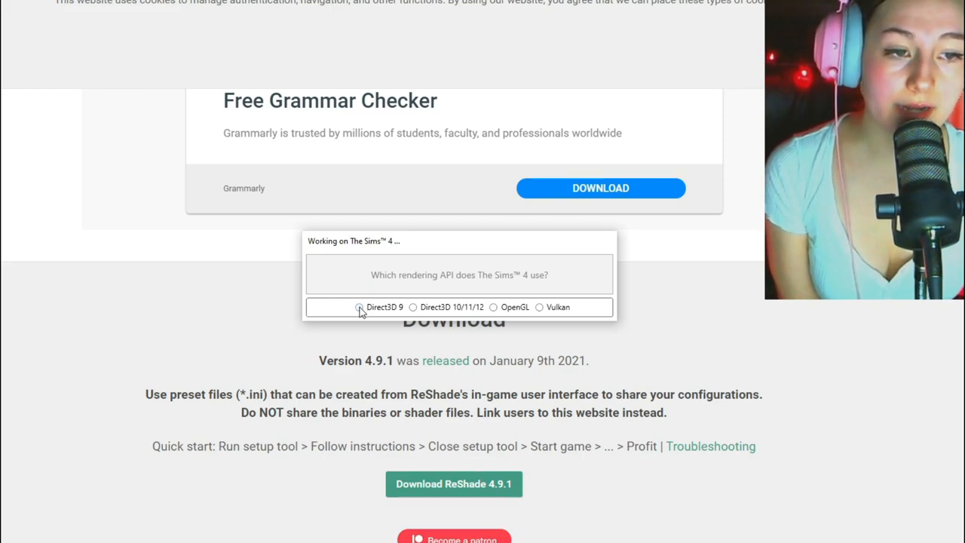
Set the rendering API to Direct3D 9 and update the existing ReShade installation.
{"action": "left_click", "coordinate": [360, 308]}
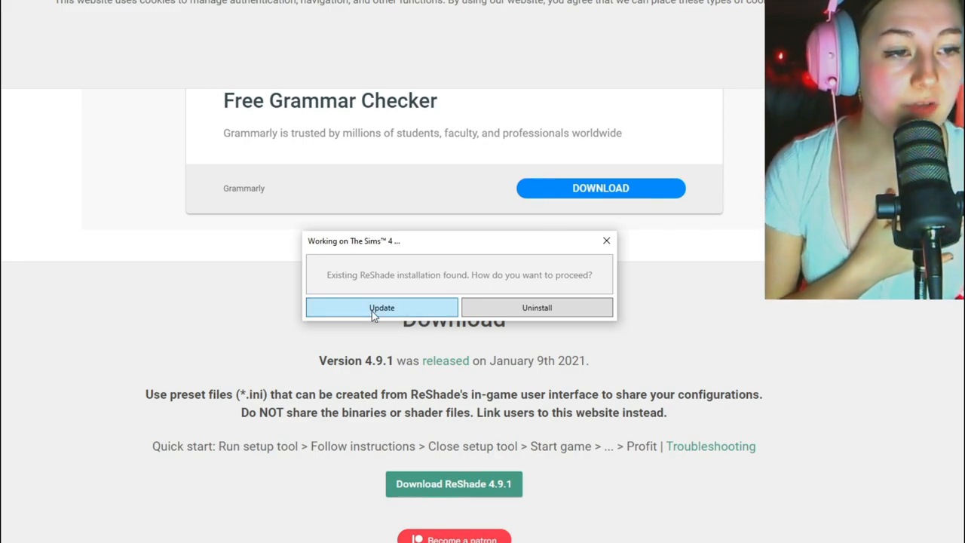
{"action": "left_click", "coordinate": [382, 308]}
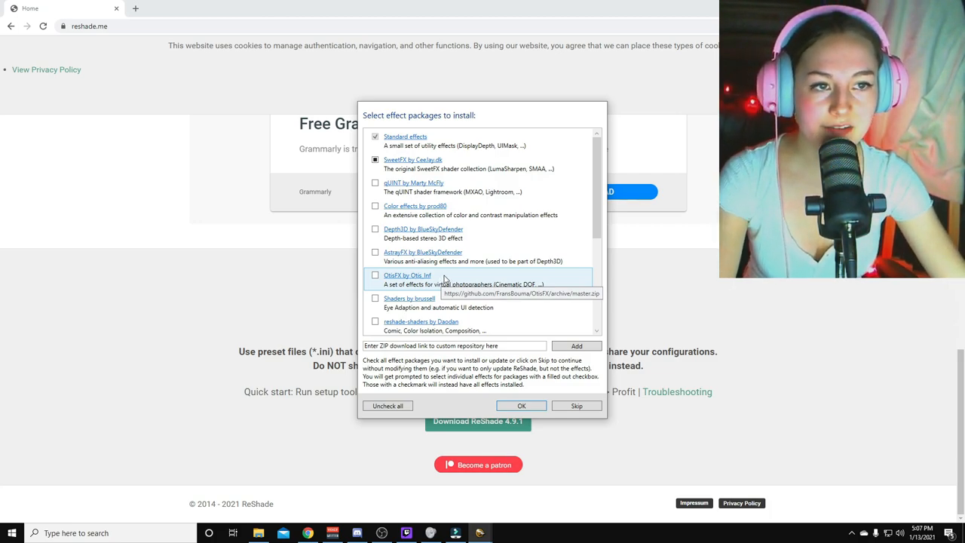
{"action": "mouse_move", "coordinate": [486, 256]}
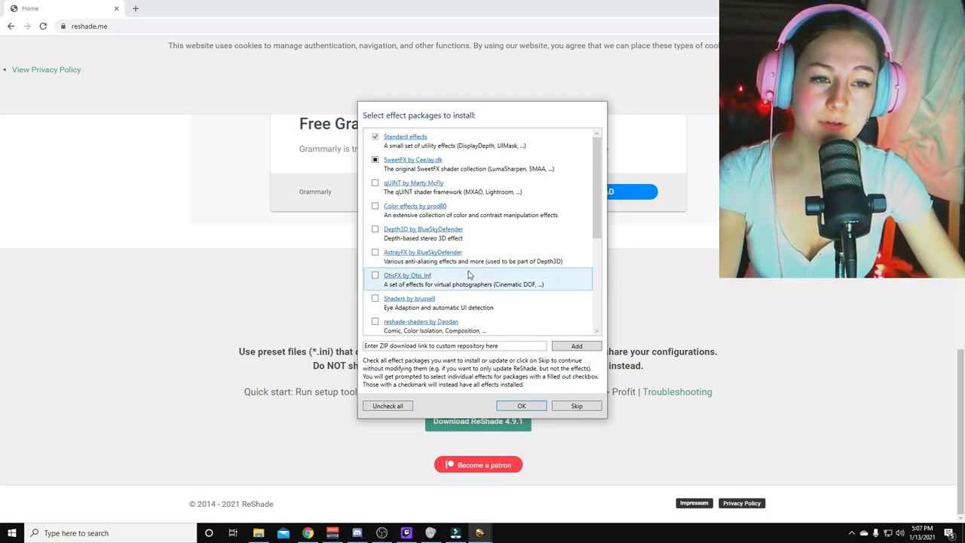
{"action": "mouse_move", "coordinate": [471, 256]}
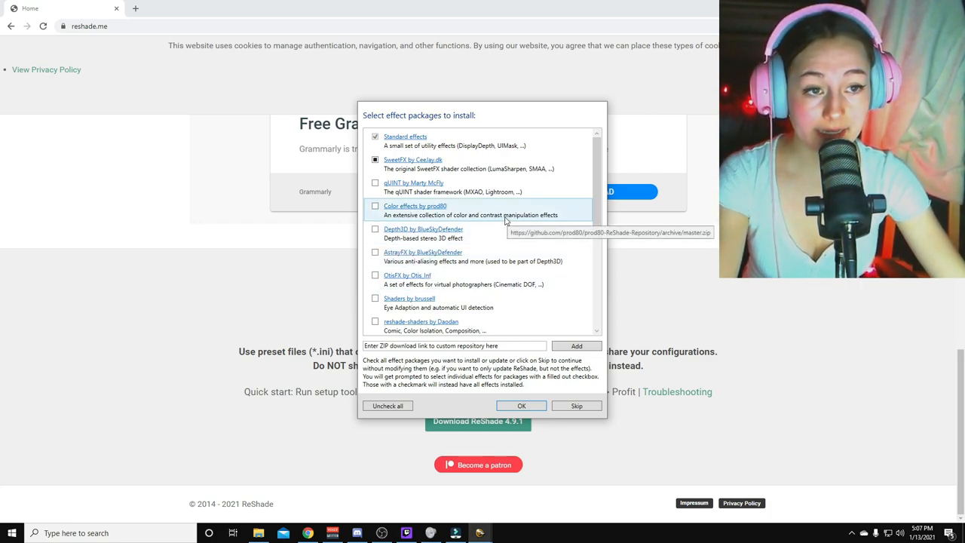
Install the Standard and SweetFX effect packages with all SweetFX .fx files, then dismiss the success window.
{"action": "scroll", "scroll_direction": "down", "scroll_amount": 3}
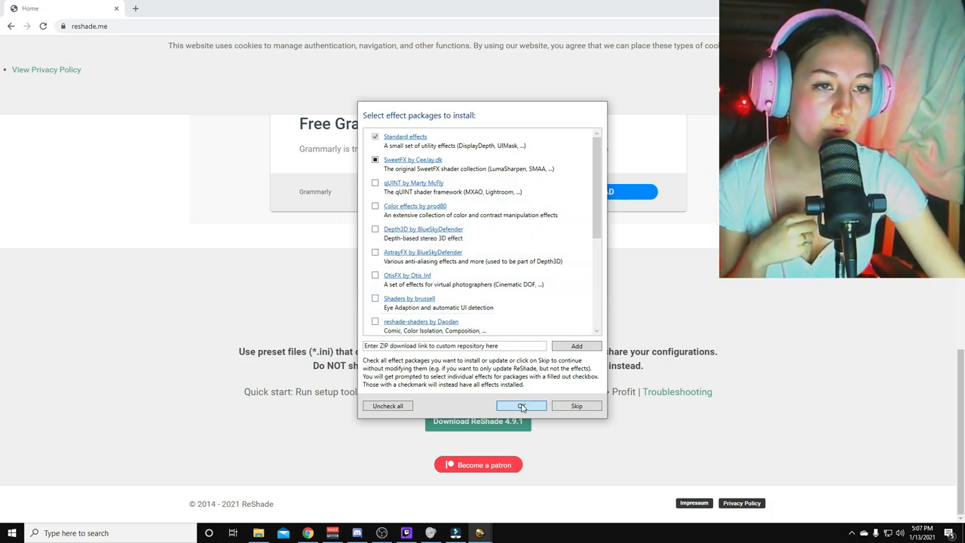
{"action": "left_click", "coordinate": [522, 406]}
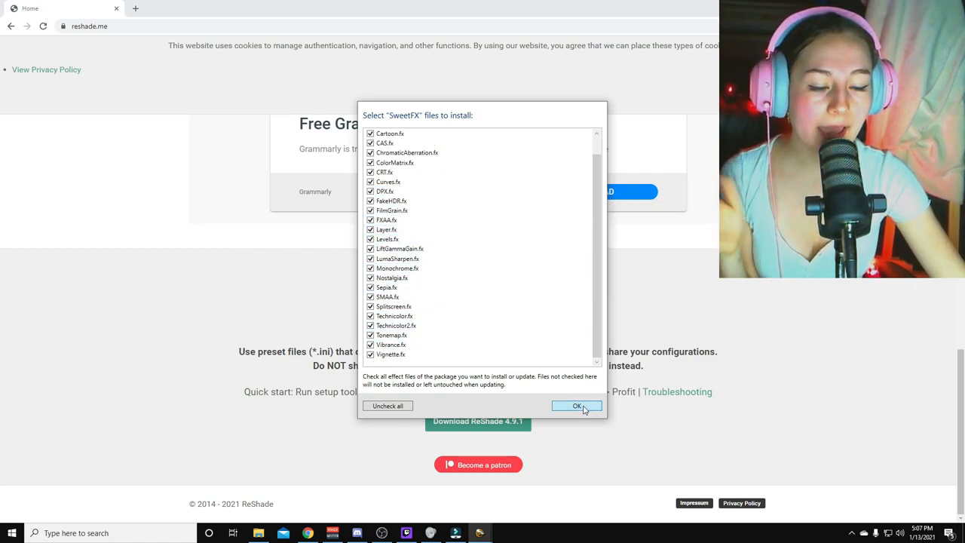
{"action": "left_click", "coordinate": [576, 406]}
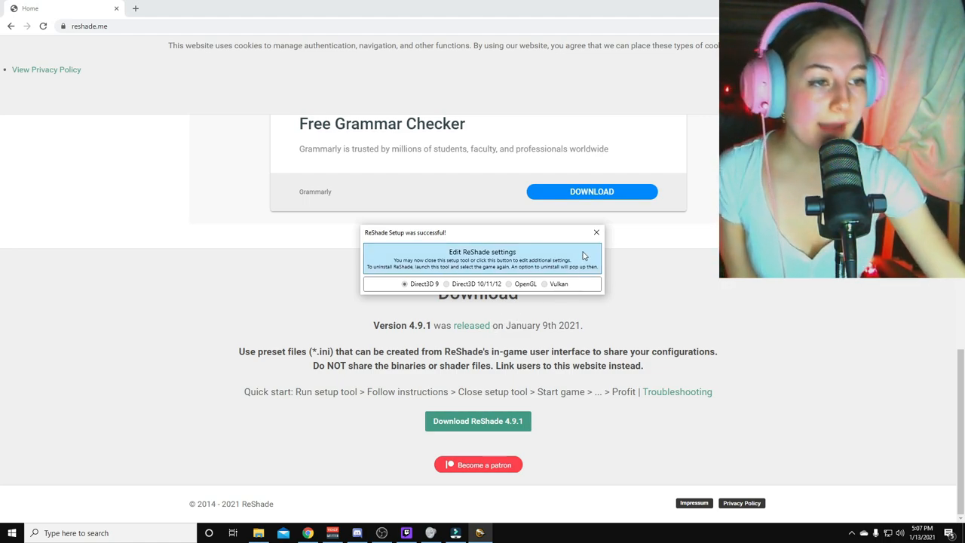
{"action": "left_click", "coordinate": [595, 232]}
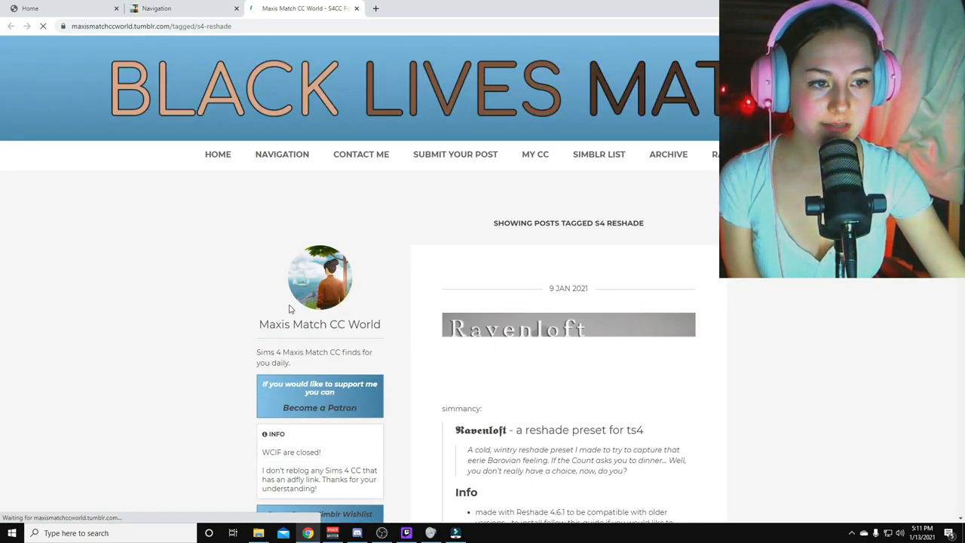
Scroll through the s4 reshade tag page to the Daylily reshade preset post.
{"action": "scroll", "scroll_direction": "down", "scroll_amount": 3}
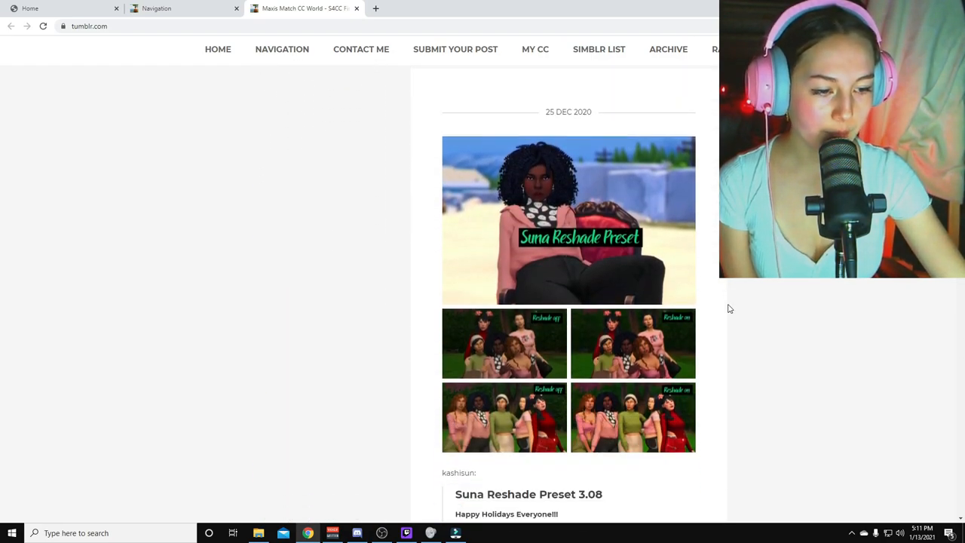
{"action": "scroll", "scroll_direction": "down", "scroll_amount": 3}
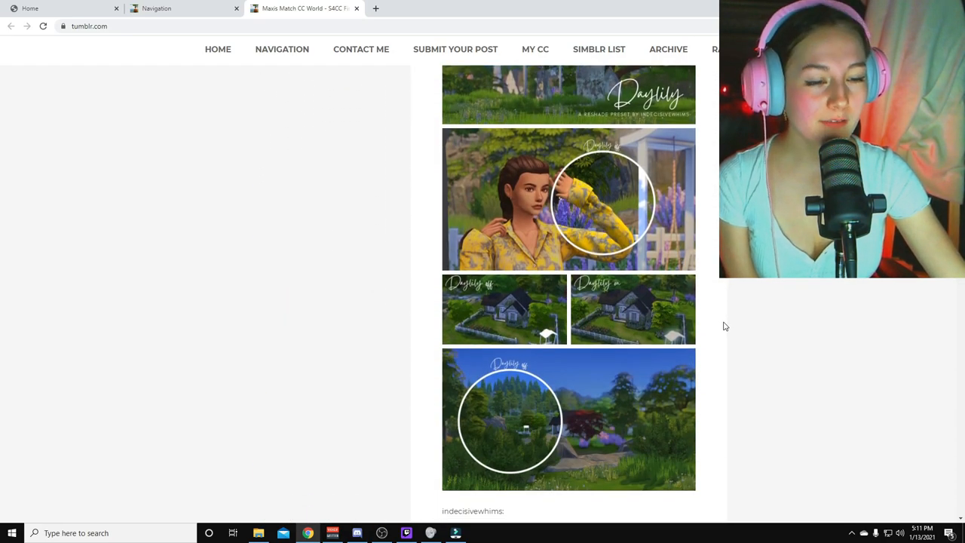
{"action": "scroll", "scroll_direction": "down", "scroll_amount": 3}
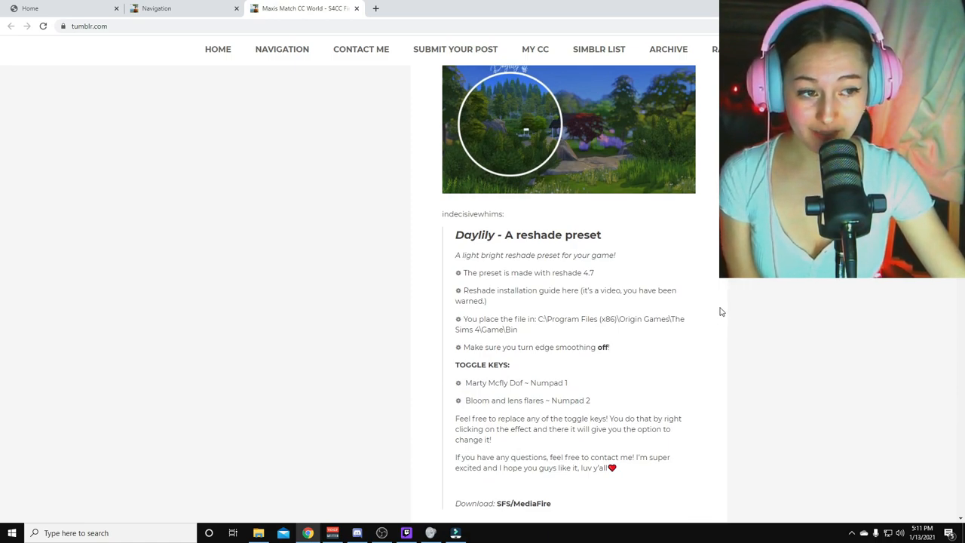
{"action": "mouse_move", "coordinate": [705, 317]}
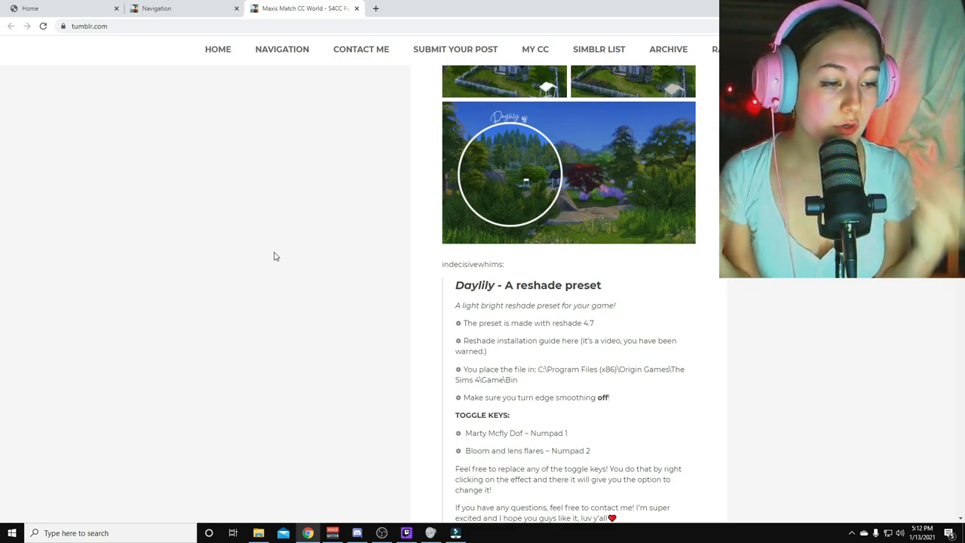
{"action": "scroll", "scroll_direction": "up", "scroll_amount": 3}
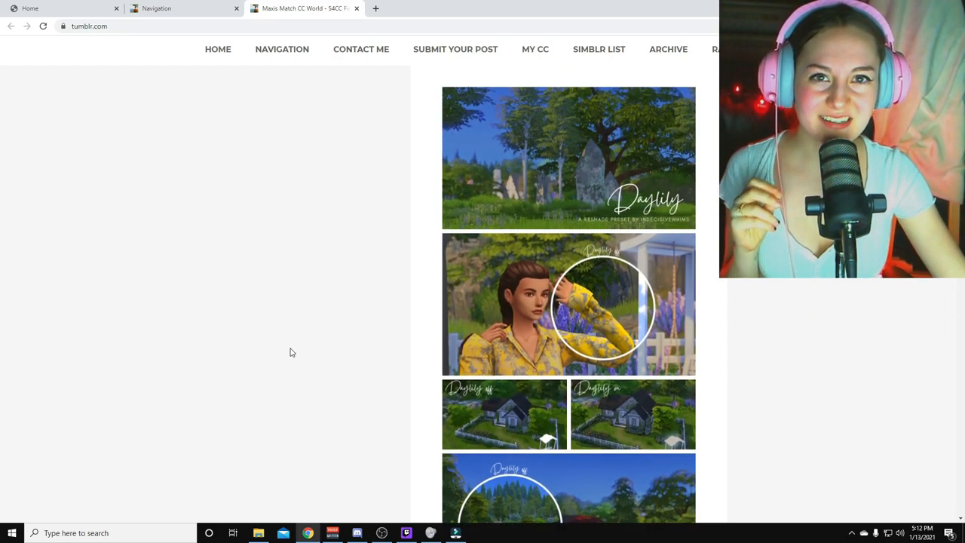
{"action": "scroll", "scroll_direction": "down", "scroll_amount": 3}
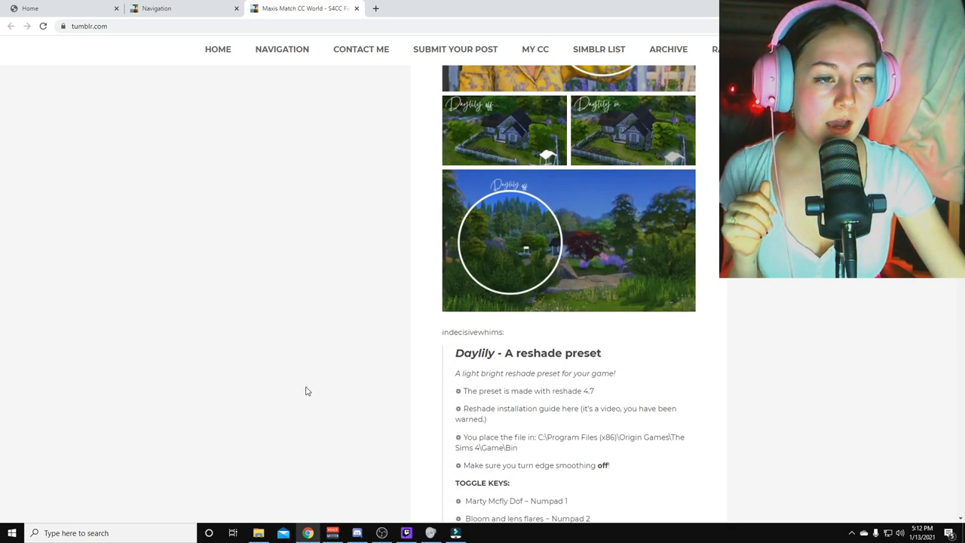
{"action": "scroll", "scroll_direction": "down", "scroll_amount": 3}
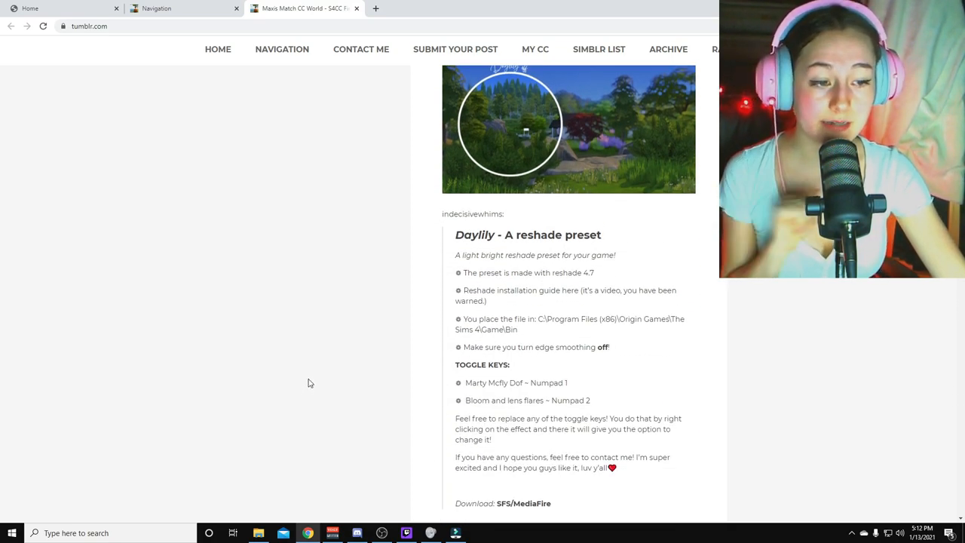
{"action": "scroll", "scroll_direction": "down", "scroll_amount": 3}
{"action": "type", "text": "oshin"}
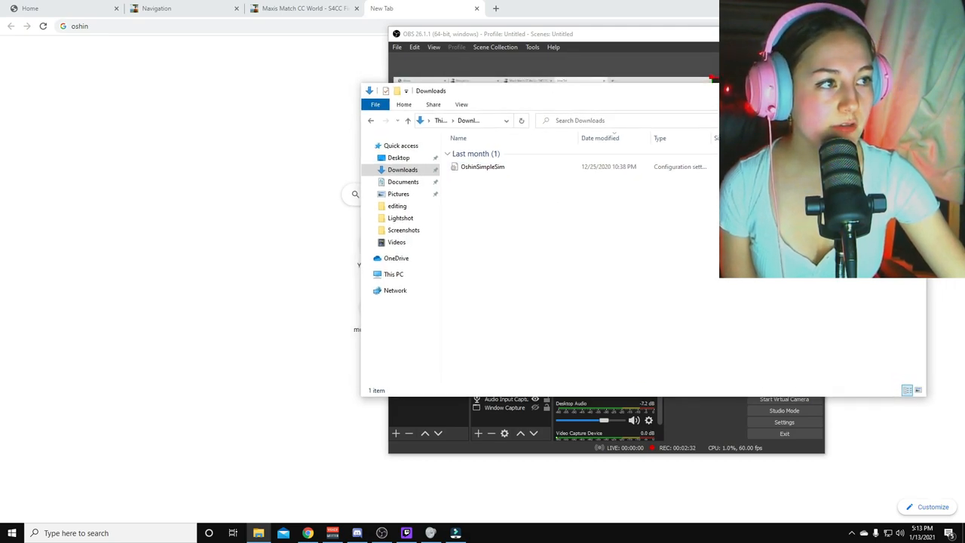
Copy the OshinSimpleSim preset file from Downloads via its context menu.
{"action": "right_click", "coordinate": [482, 166]}
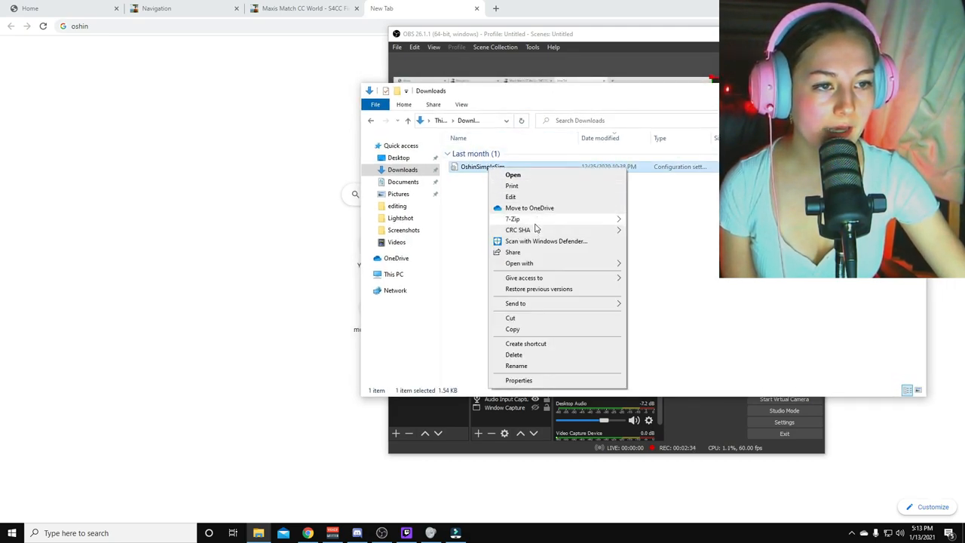
{"action": "left_click", "coordinate": [465, 289]}
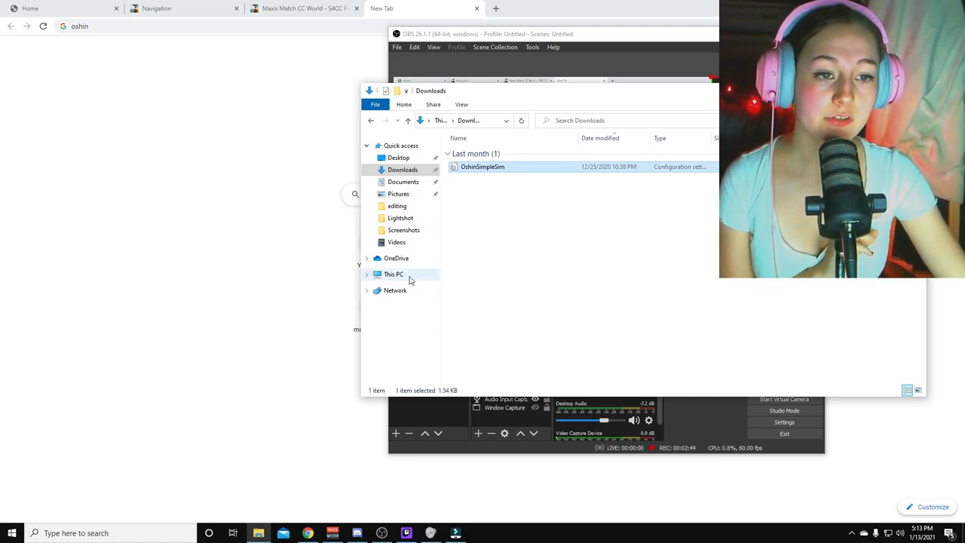
Navigate from This PC to C: > Program Files (x86) > Origin Games > The Sims 4 > Game > Bin.
{"action": "left_click", "coordinate": [392, 275]}
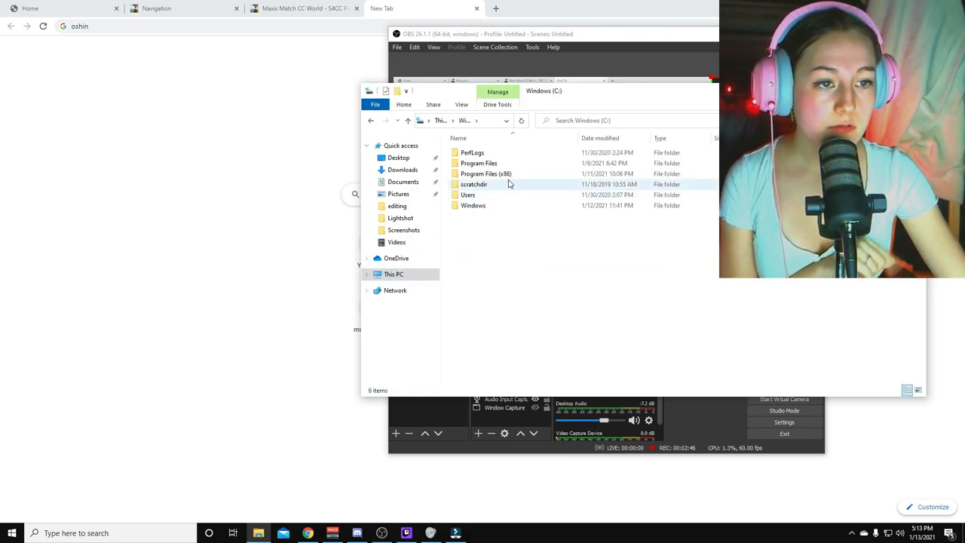
{"action": "double_click", "coordinate": [486, 173]}
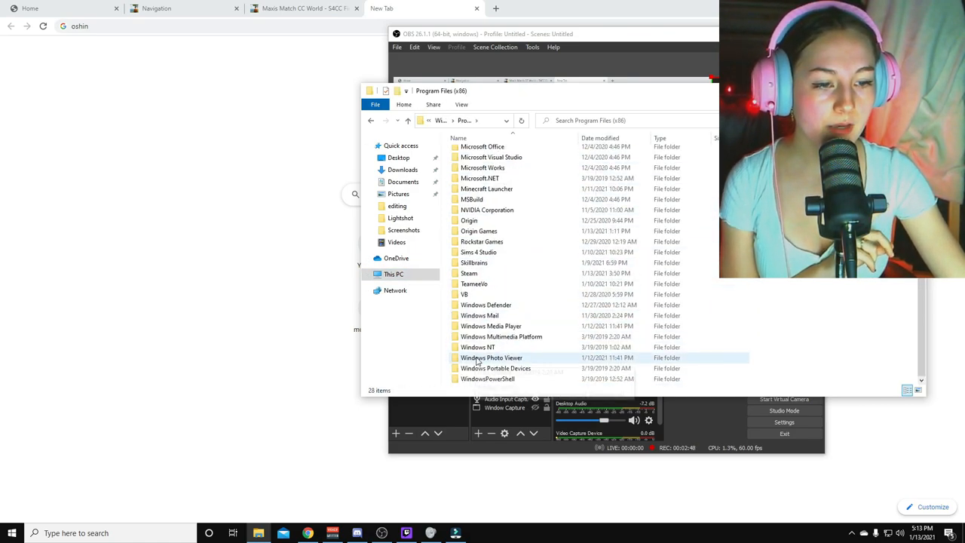
{"action": "double_click", "coordinate": [478, 231]}
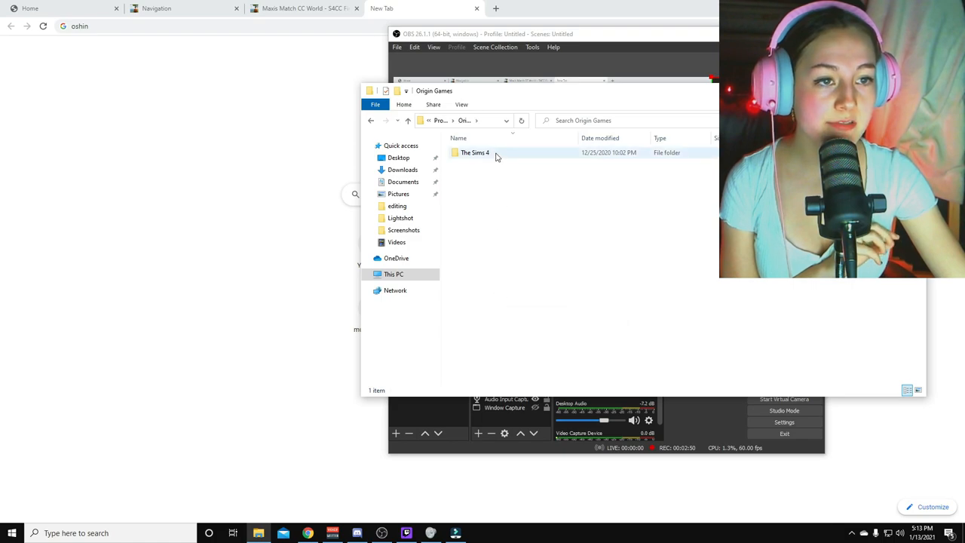
{"action": "double_click", "coordinate": [475, 152]}
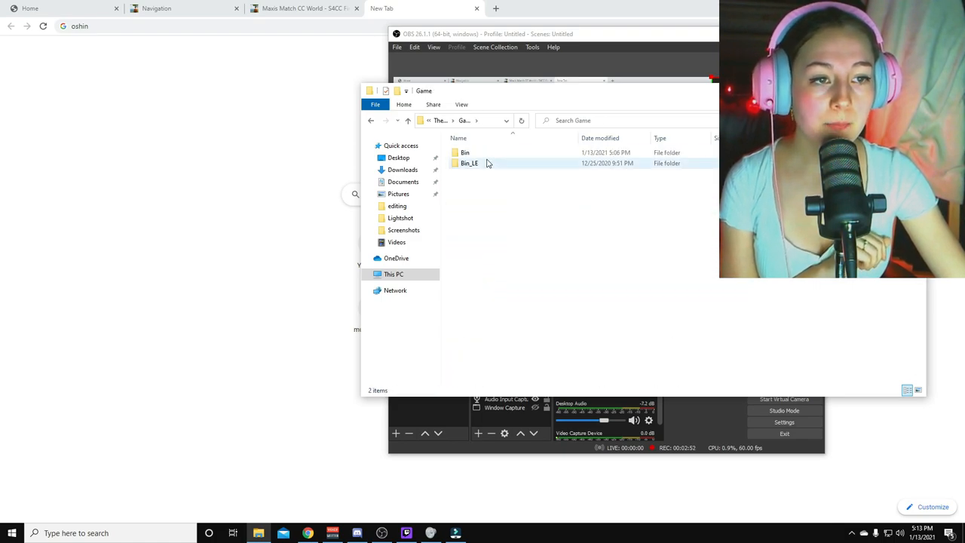
{"action": "double_click", "coordinate": [465, 152]}
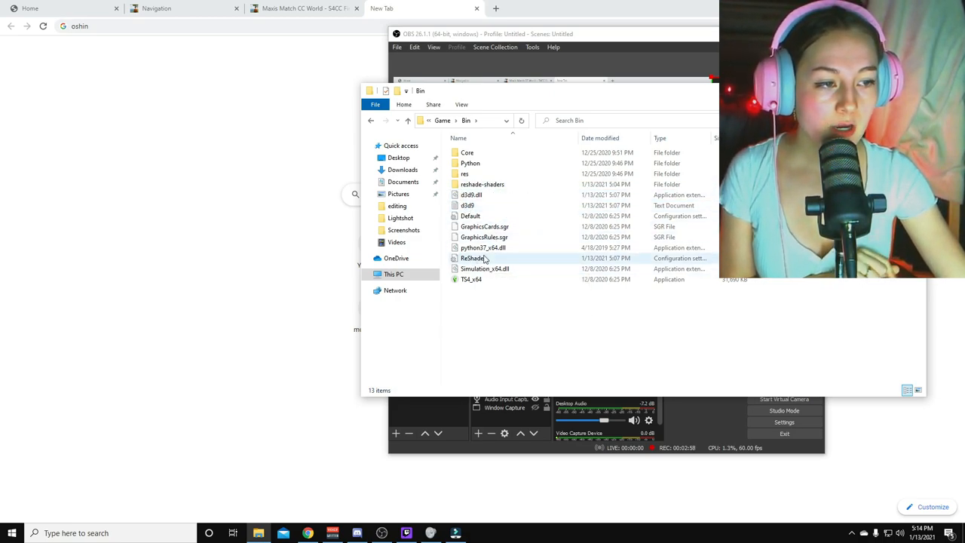
{"action": "mouse_move", "coordinate": [471, 258]}
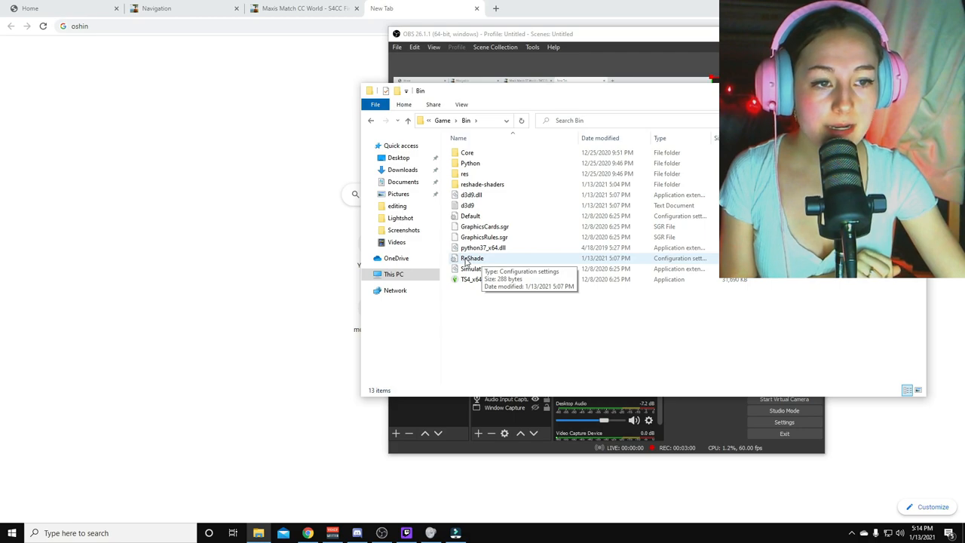
Paste the copied OshinSimpleSim preset into the Bin folder.
{"action": "right_click", "coordinate": [512, 324]}
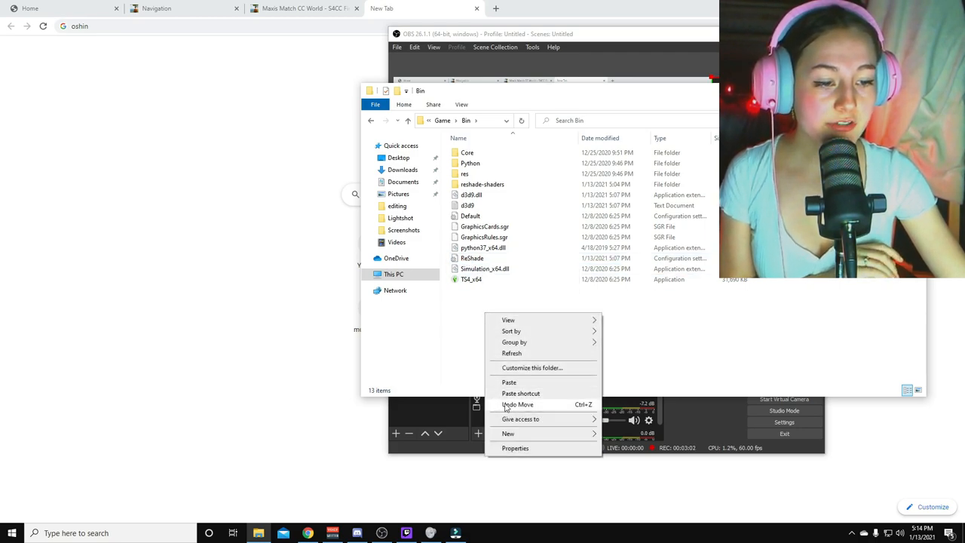
{"action": "left_click", "coordinate": [510, 383]}
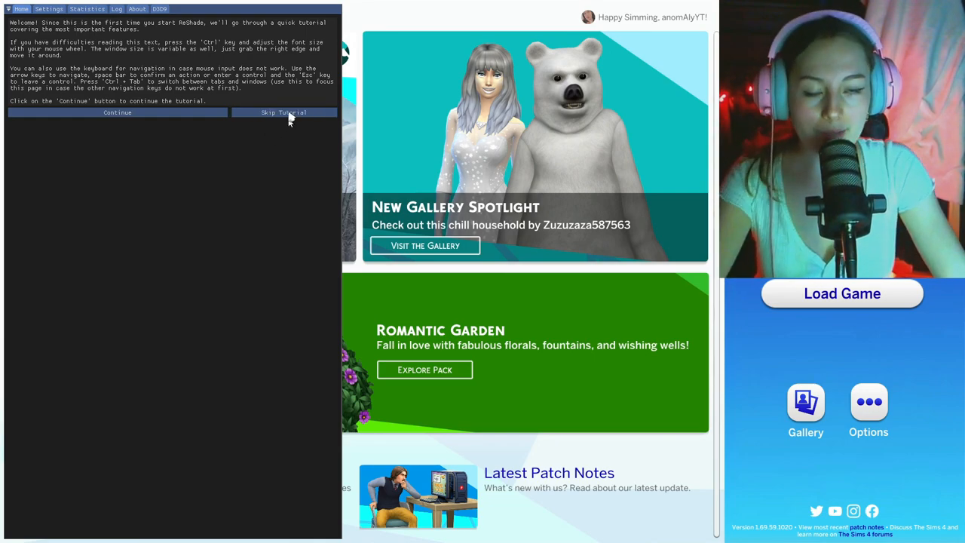
Skip the tutorial and load OshinSimpleSim.ini from the Bin folder as the active preset.
{"action": "left_click", "coordinate": [284, 111]}
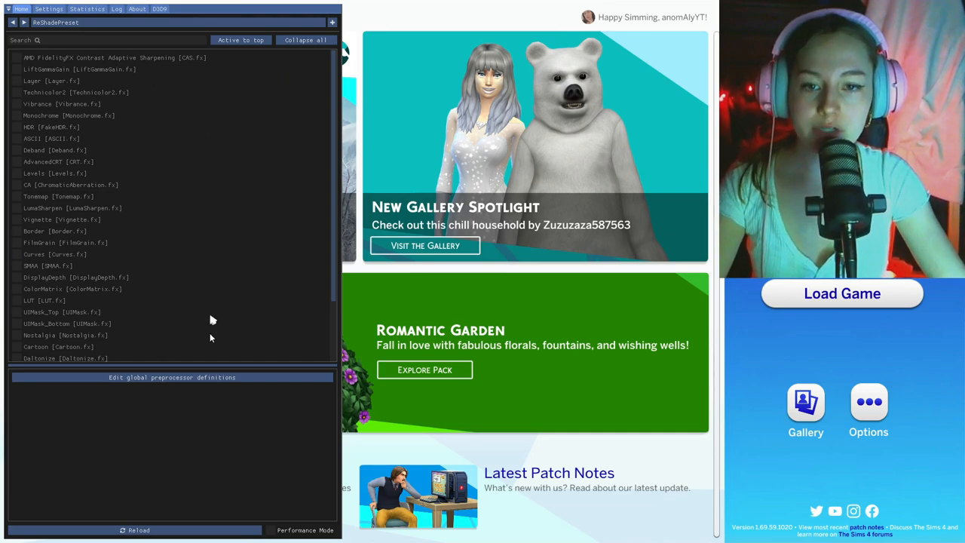
{"action": "mouse_move", "coordinate": [259, 68]}
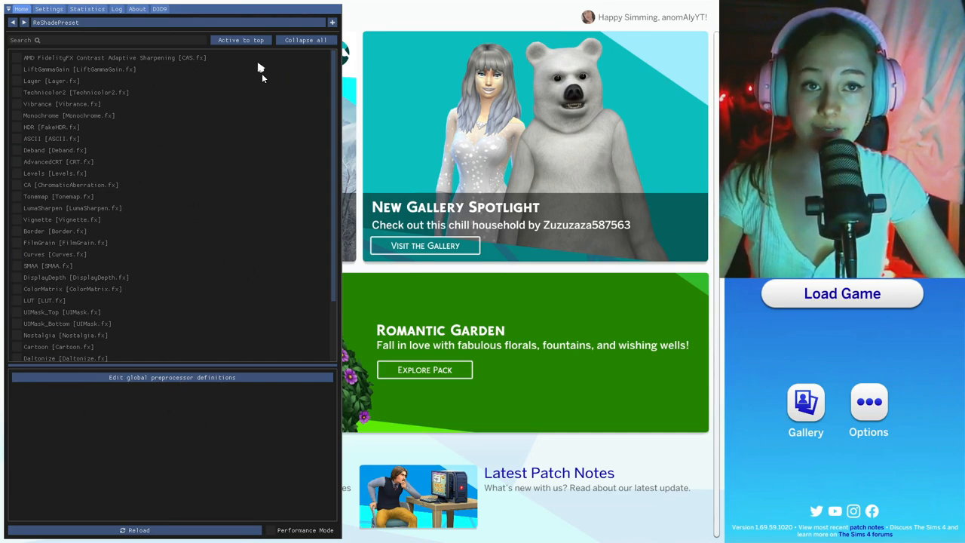
{"action": "mouse_move", "coordinate": [197, 32]}
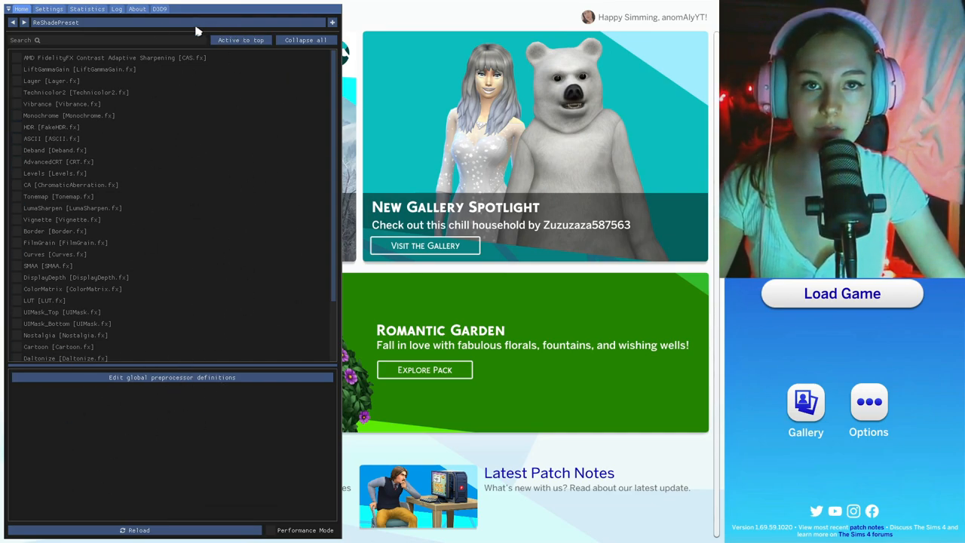
{"action": "left_click", "coordinate": [332, 23]}
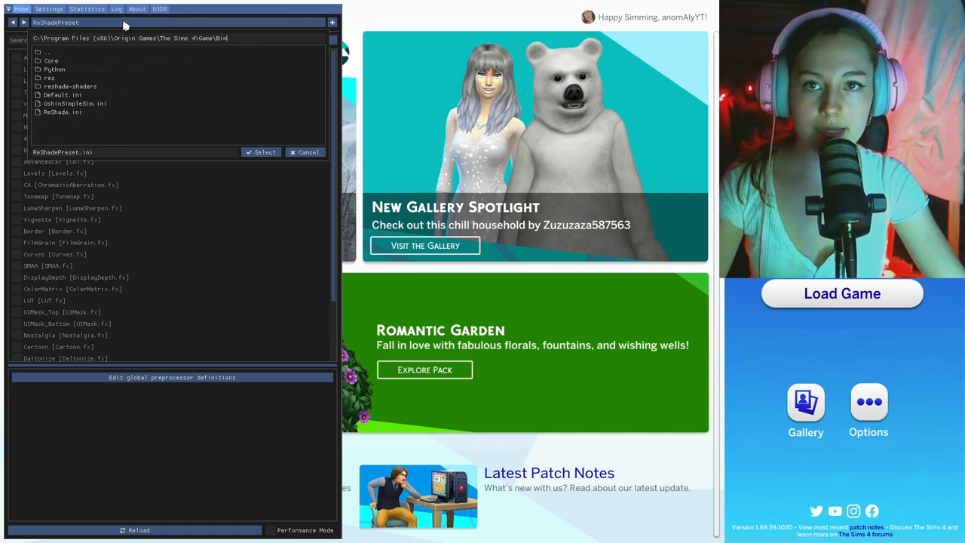
{"action": "left_click", "coordinate": [74, 102]}
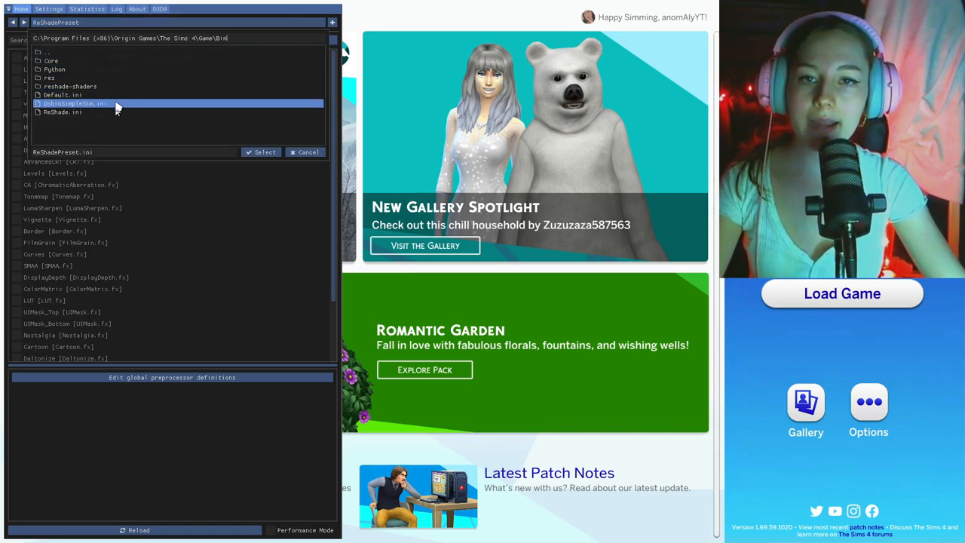
{"action": "left_click", "coordinate": [64, 112]}
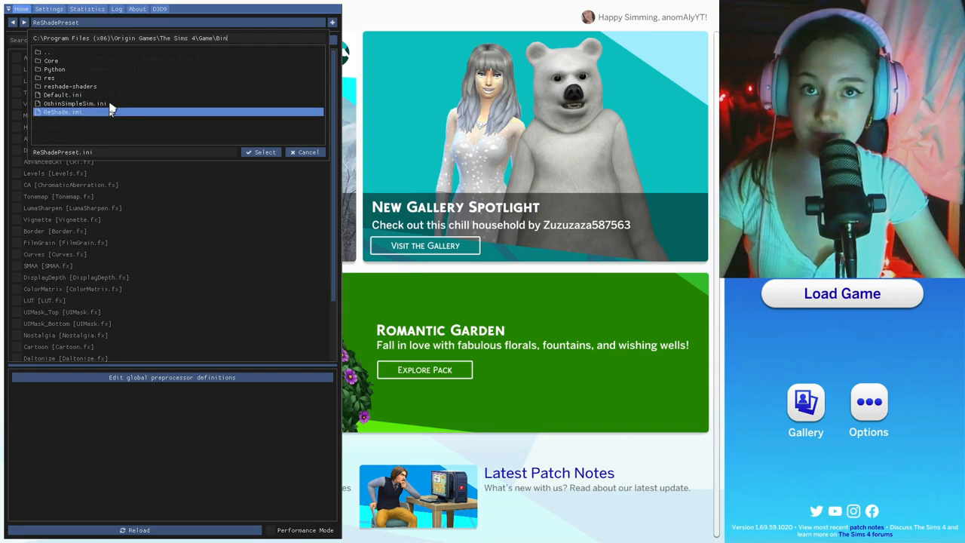
{"action": "left_click", "coordinate": [75, 102]}
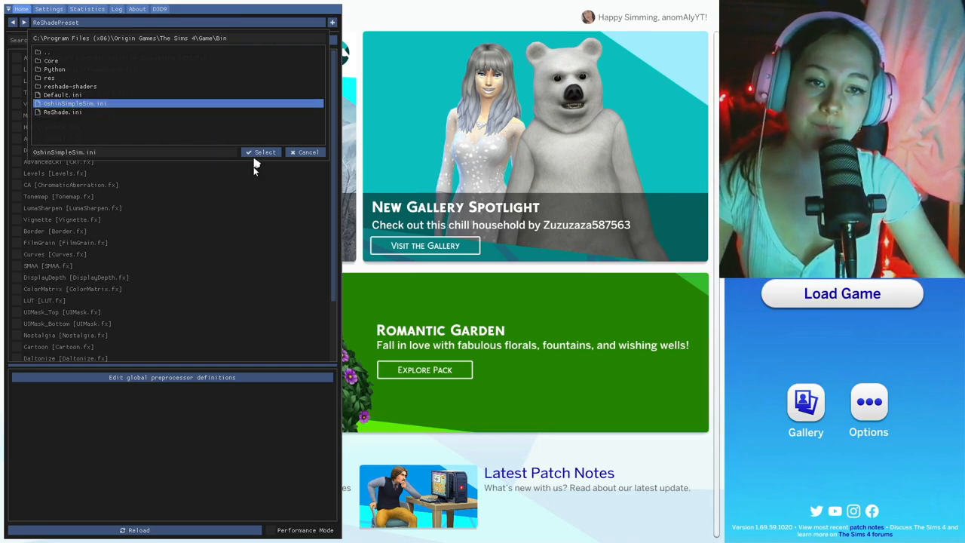
{"action": "left_click", "coordinate": [265, 150]}
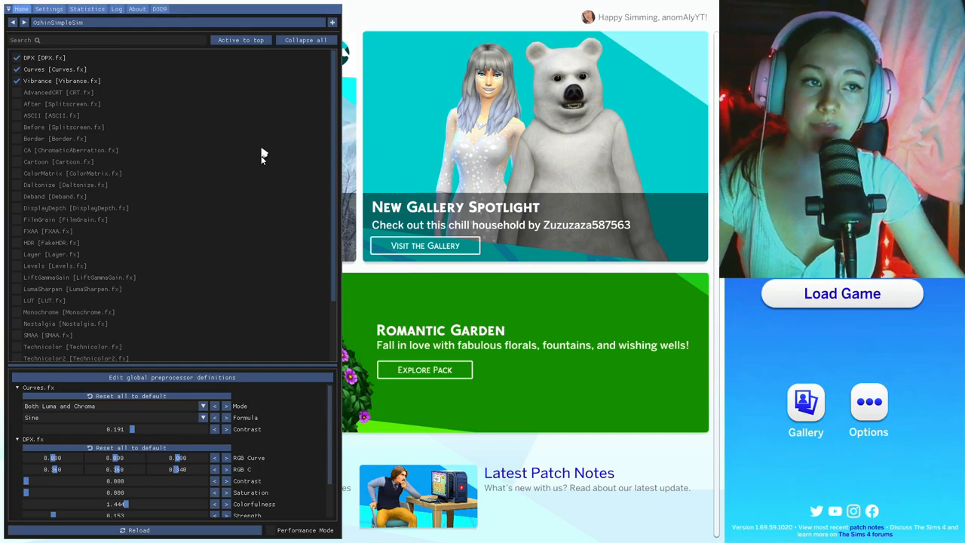
{"action": "mouse_move", "coordinate": [151, 145]}
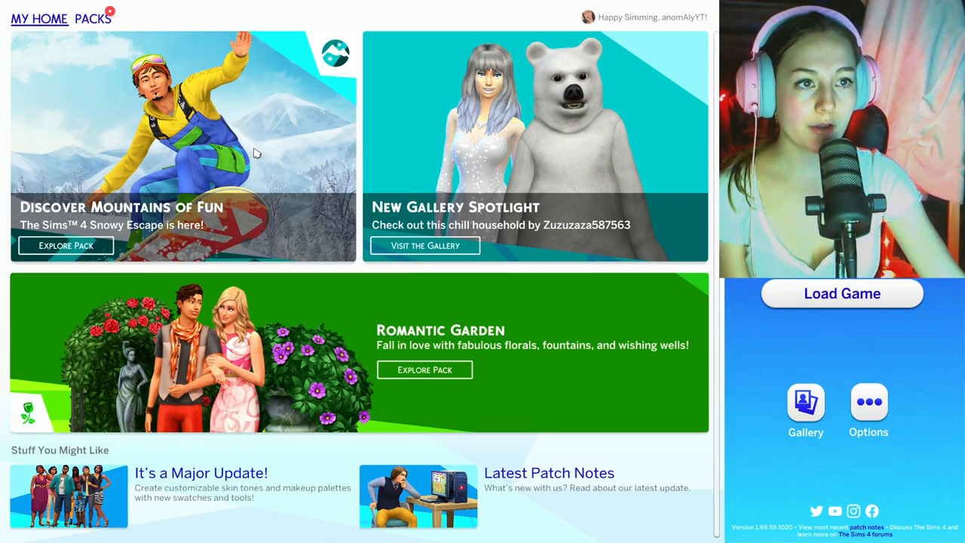
Load the saved game from The Sims 4 main menu.
{"action": "left_click", "coordinate": [841, 292]}
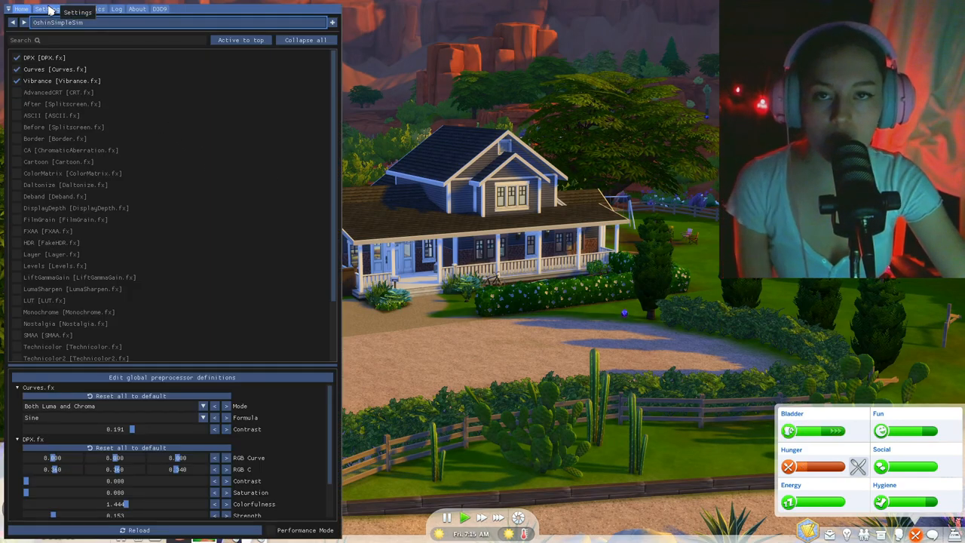
Switch the ReShade overlay to its Settings page to reach the effect toggle key.
{"action": "left_click", "coordinate": [49, 9]}
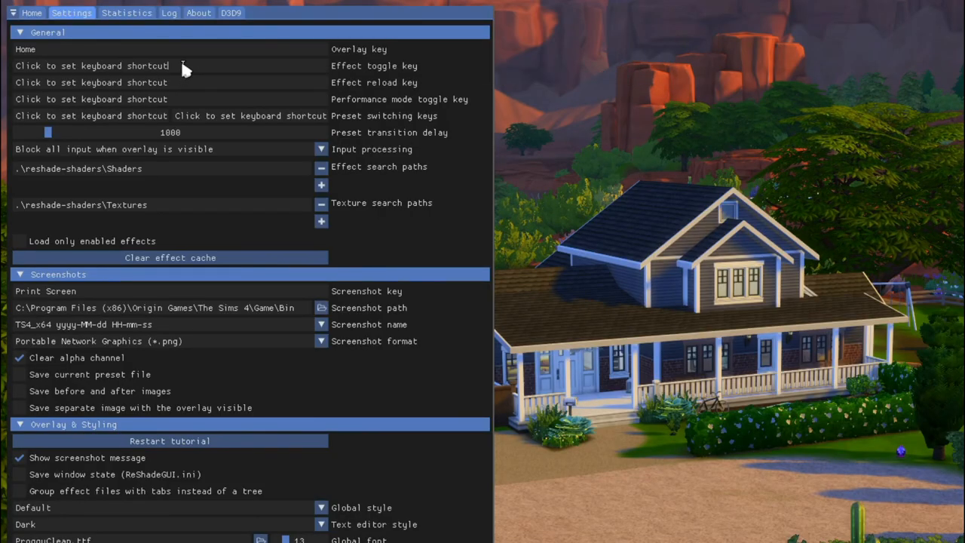
{"action": "mouse_move", "coordinate": [184, 81]}
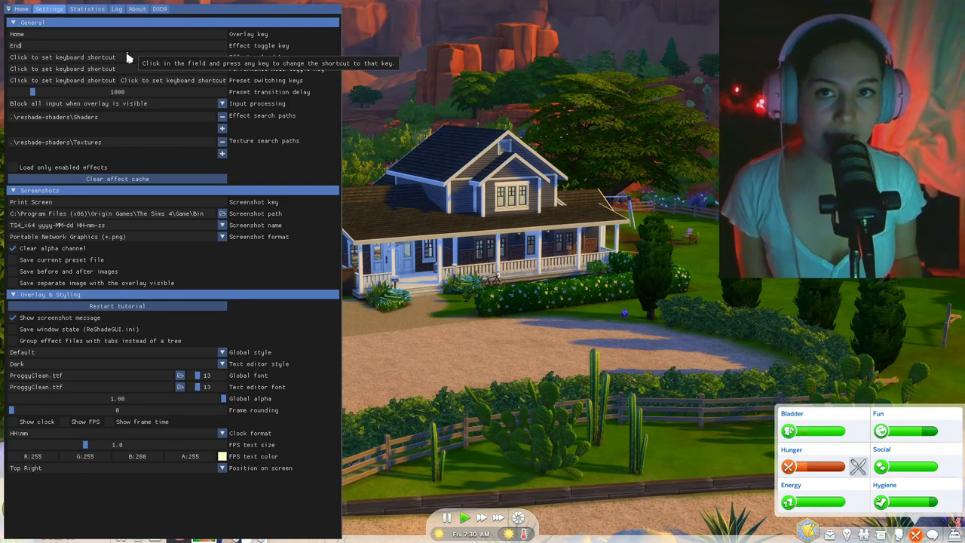
{"action": "mouse_move", "coordinate": [449, 214]}
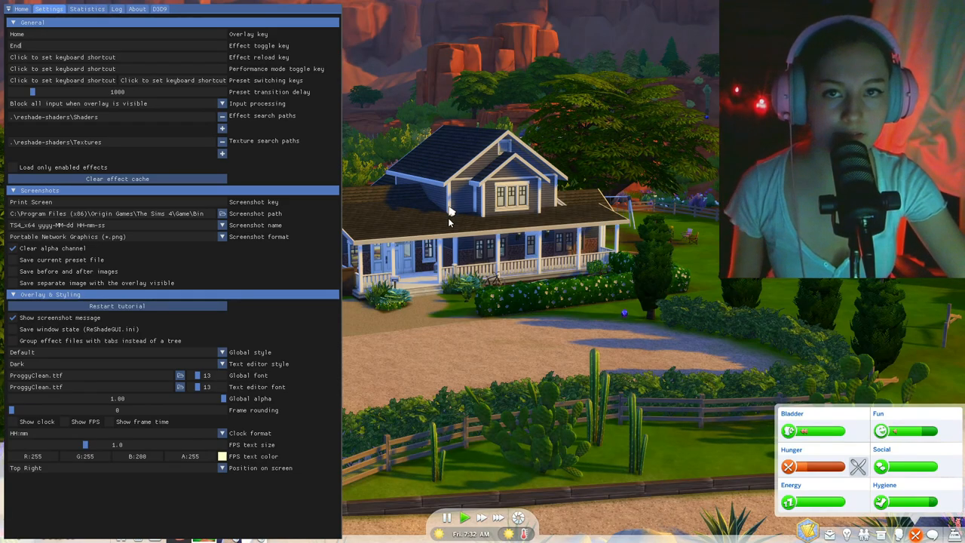